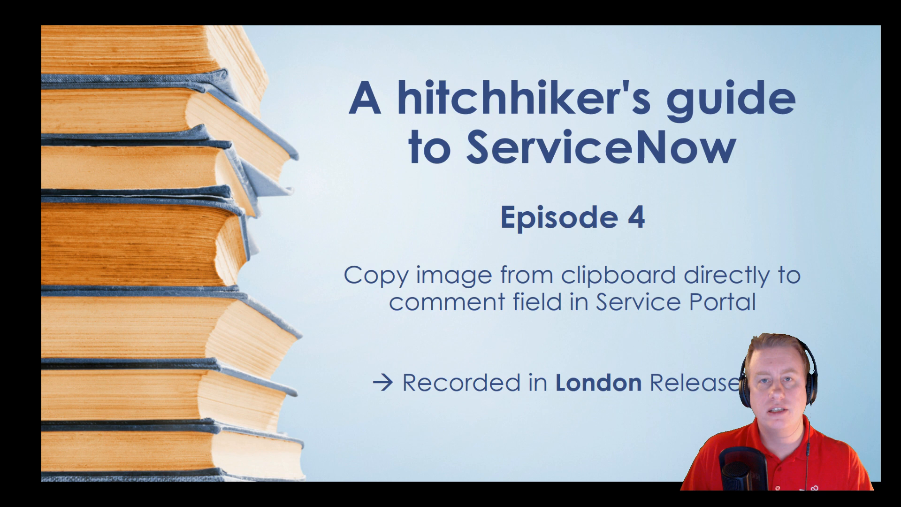
# Advance past the Episode 4 title slide of the introduction slideshow.
pyautogui.press('Right')
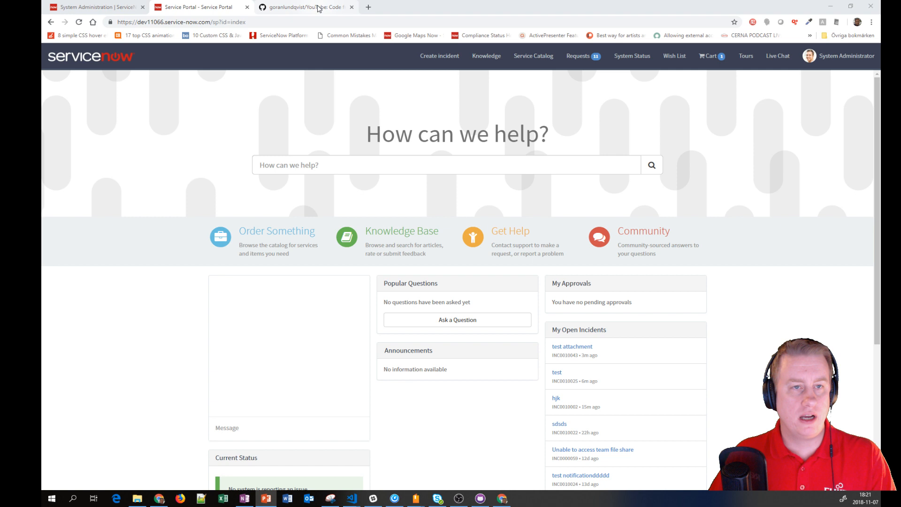
# Show the goranlundqvist/YouTube GitHub repository, then bring up incident INC0010043's portal ticket.
pyautogui.click(305, 7)
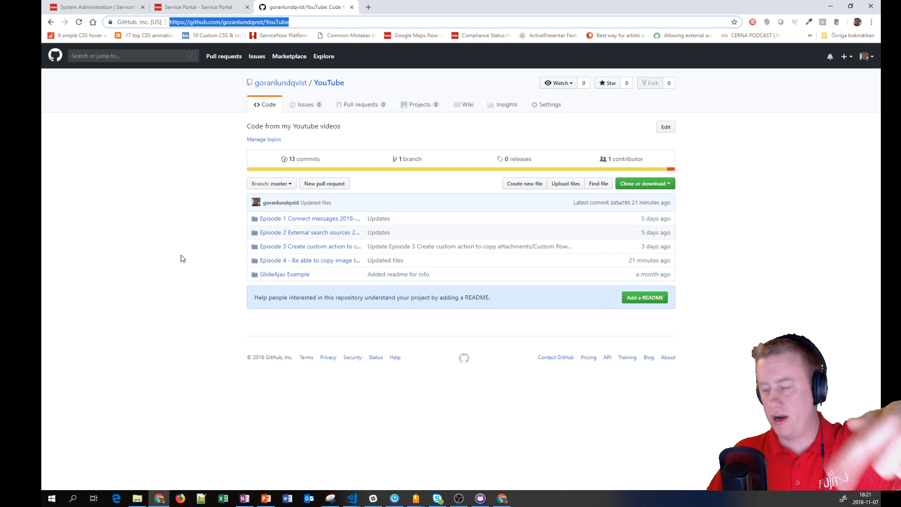
pyautogui.moveTo(399, 274)
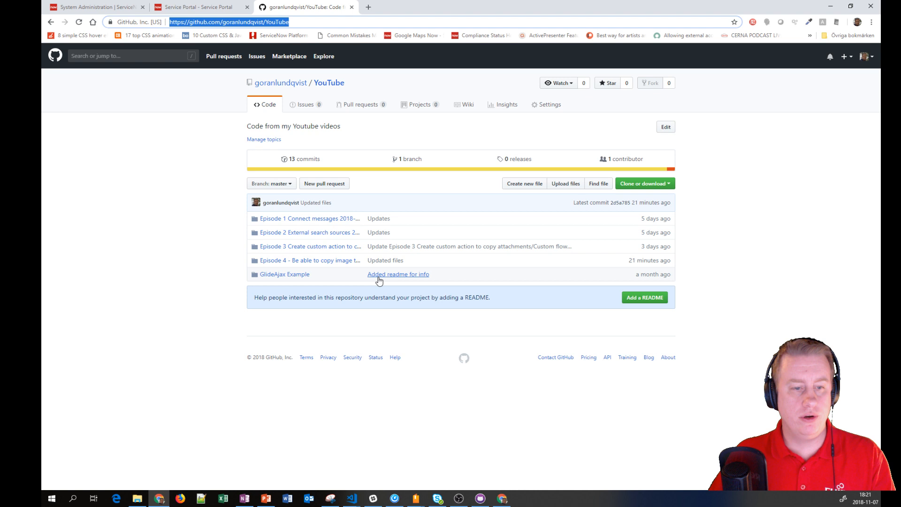
pyautogui.click(310, 261)
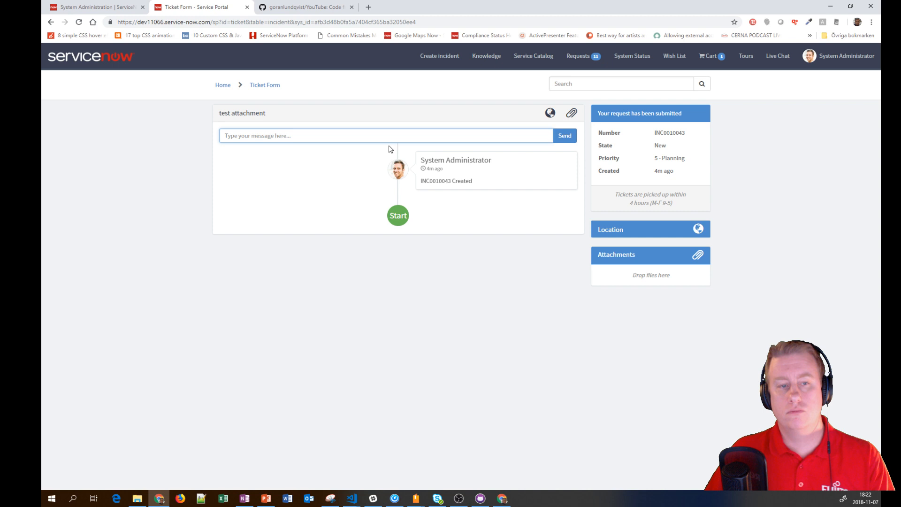
pyautogui.moveTo(672, 326)
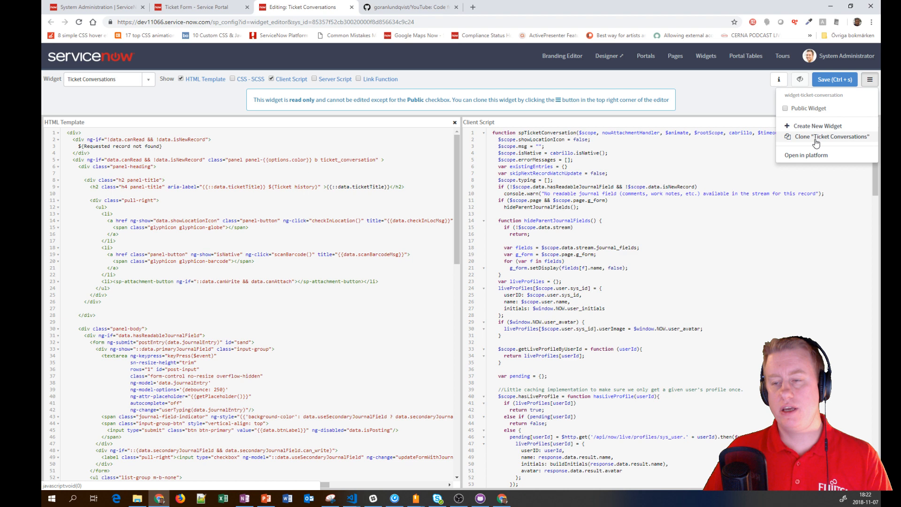
# Clone the read-only Ticket Conversation widget and load WitchDoctor - Ticket Conversation.
pyautogui.click(830, 136)
pyautogui.write('witch')
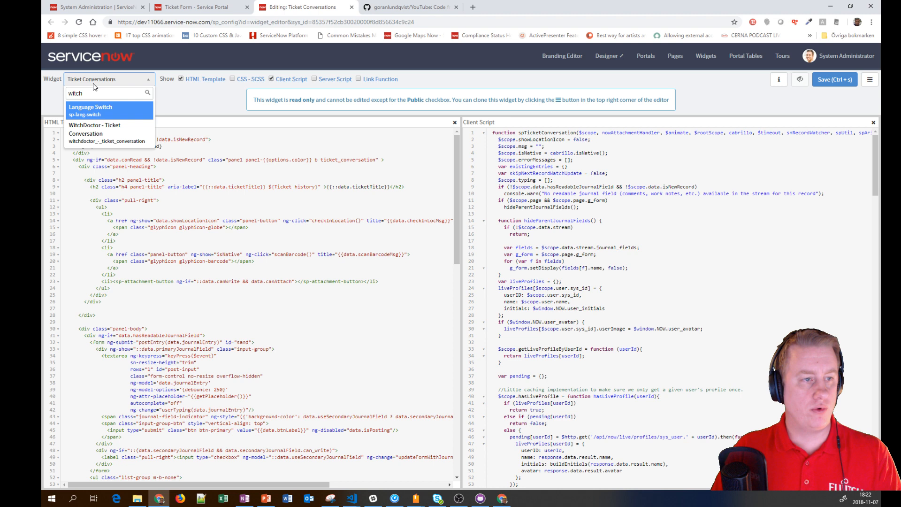
pyautogui.click(95, 129)
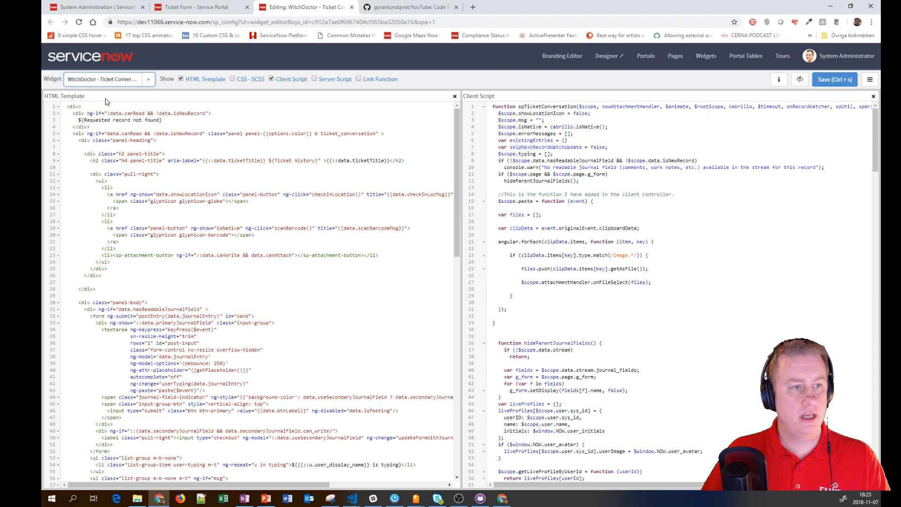
# Check the textarea's ng-paste attribute, then return to the test attachment ticket.
pyautogui.scroll(-3)
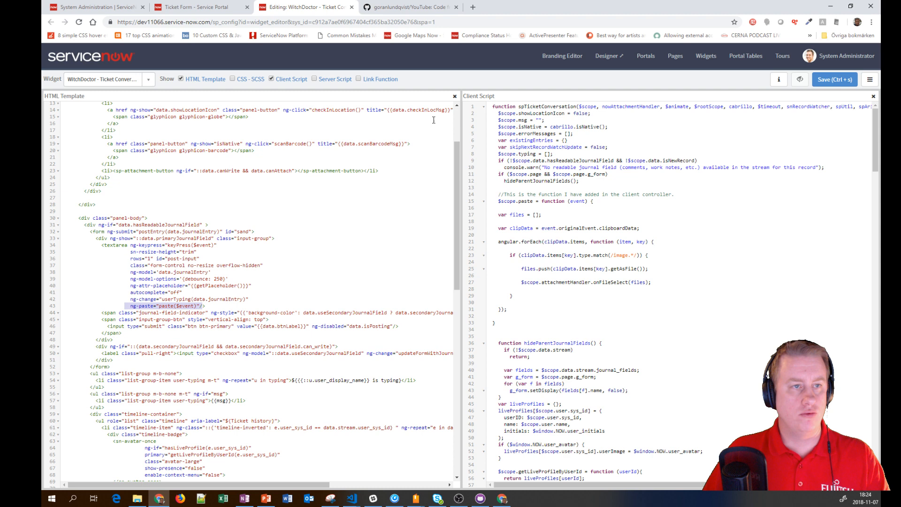
pyautogui.click(198, 7)
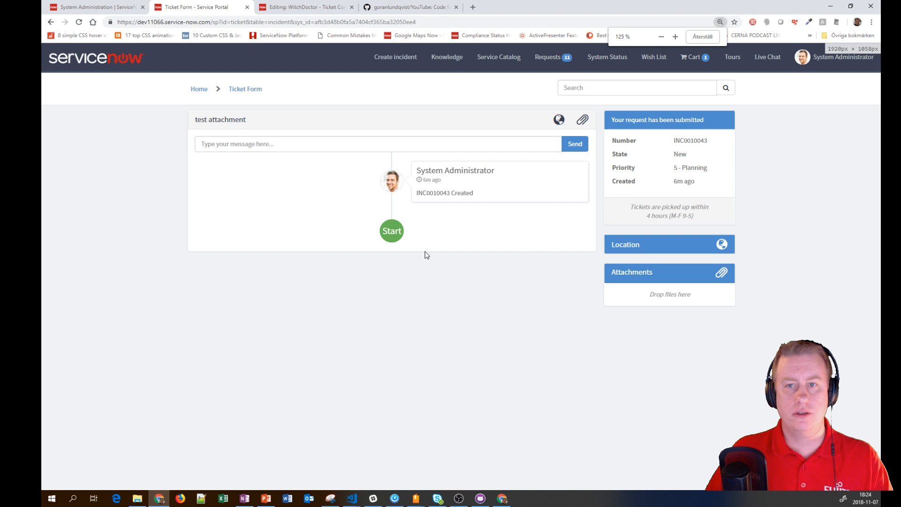
# Paste the clipboard image into the ticket message, then return to the clone's editor.
pyautogui.rightClick(205, 158)
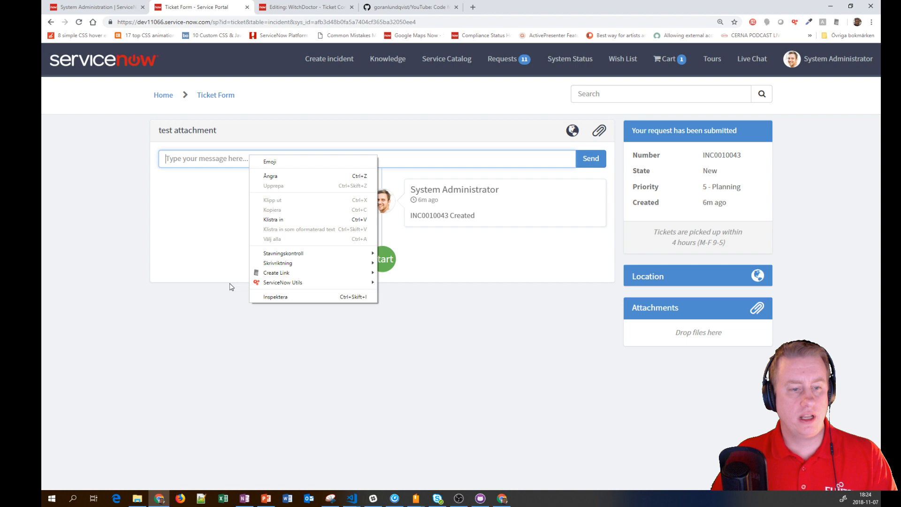
pyautogui.click(276, 296)
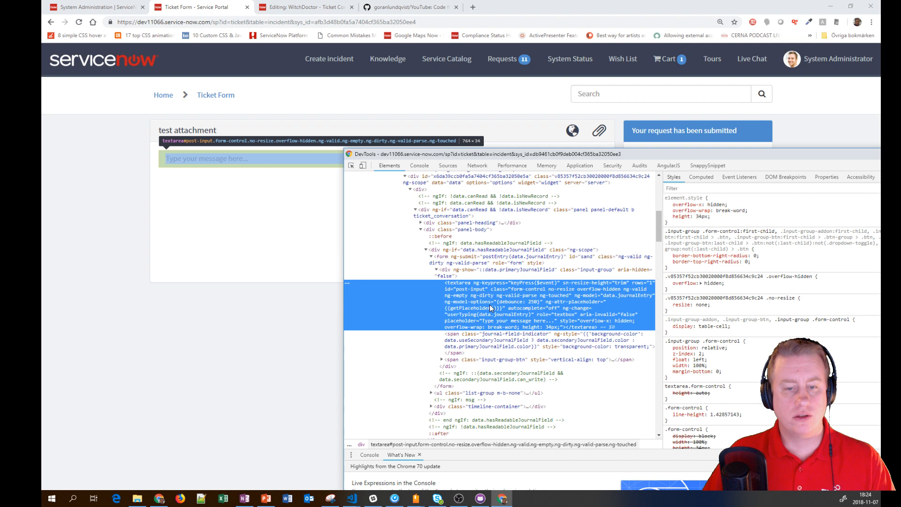
pyautogui.click(302, 7)
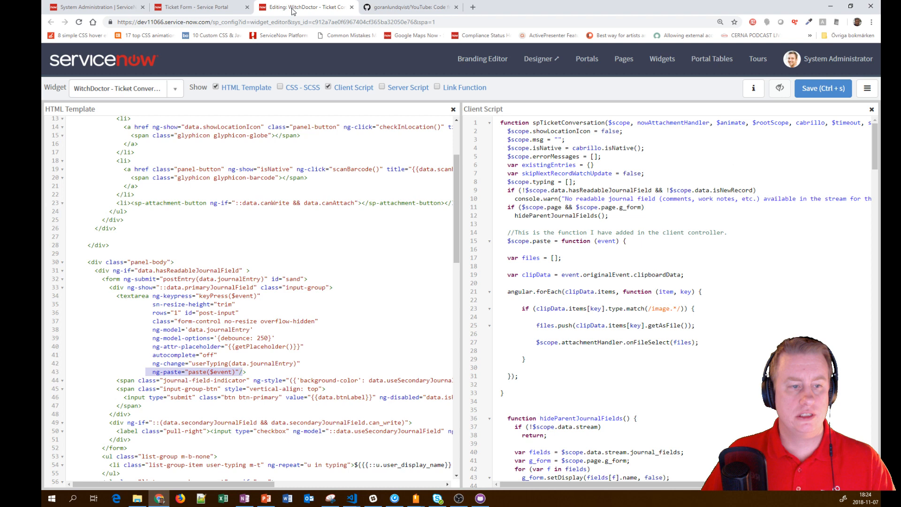
# Scroll the client script to the highlighted $scope.paste function.
pyautogui.scroll(-3)
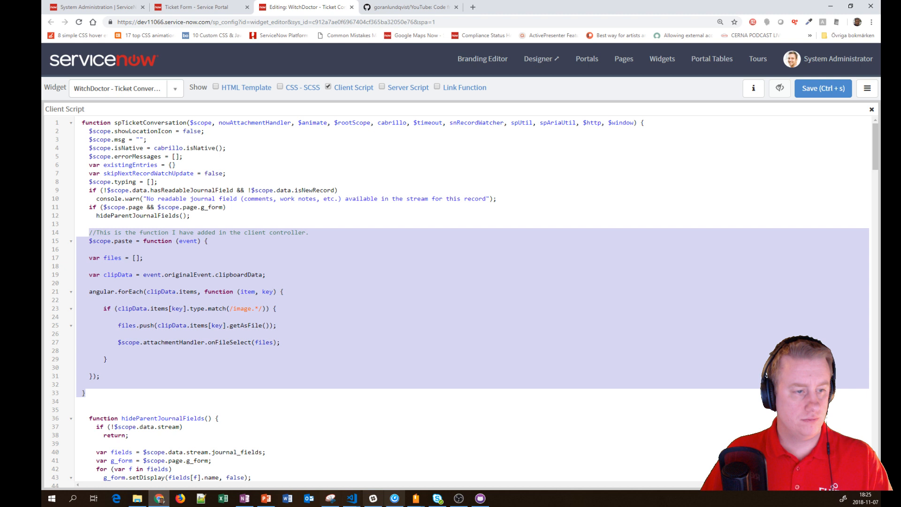
pyautogui.click(82, 317)
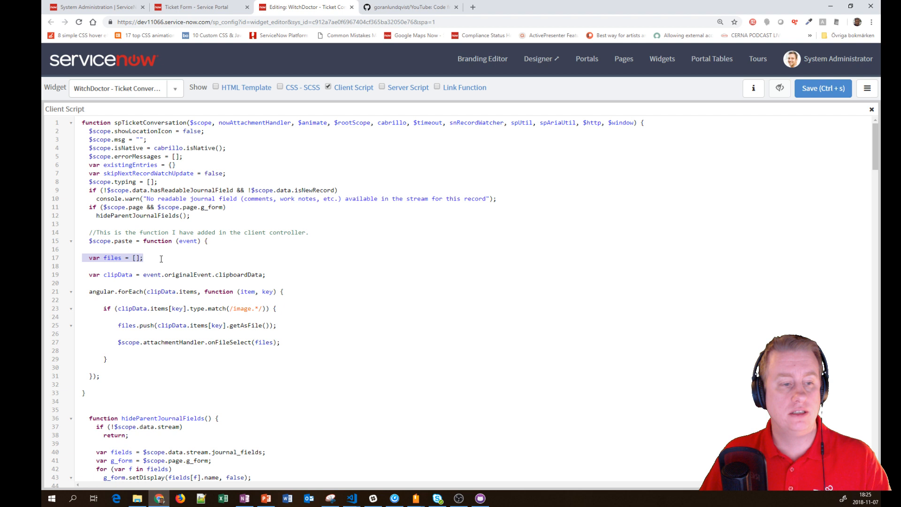
pyautogui.doubleClick(204, 275)
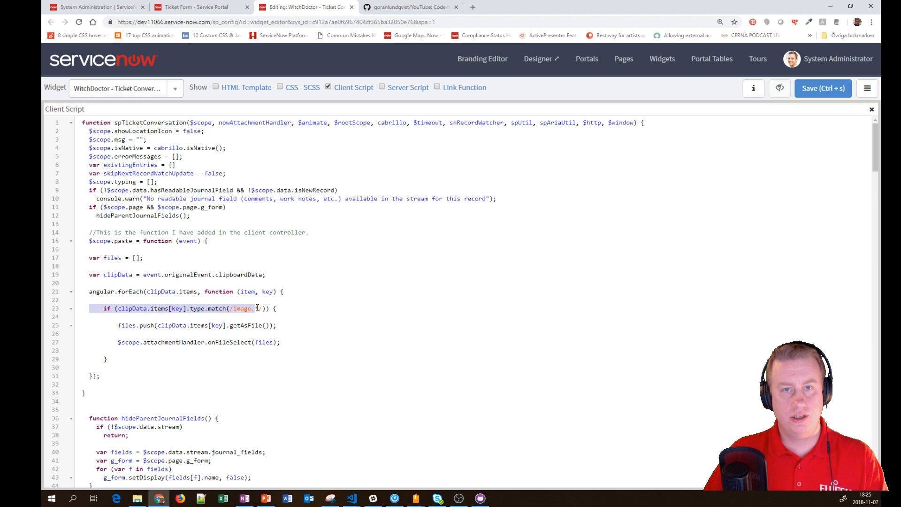
pyautogui.write('*')
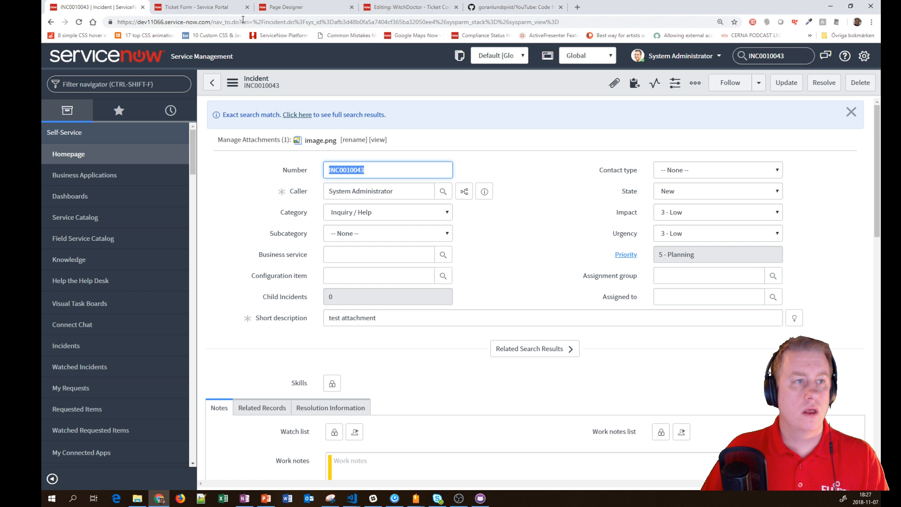
# Confirm image.png is attached to INC0010043, then return to the Ticket Form tab.
pyautogui.click(198, 7)
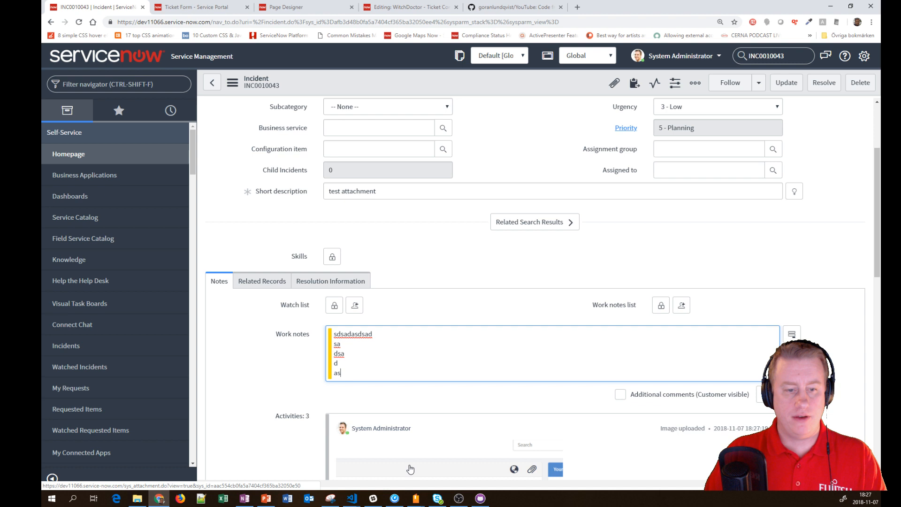
pyautogui.click(198, 7)
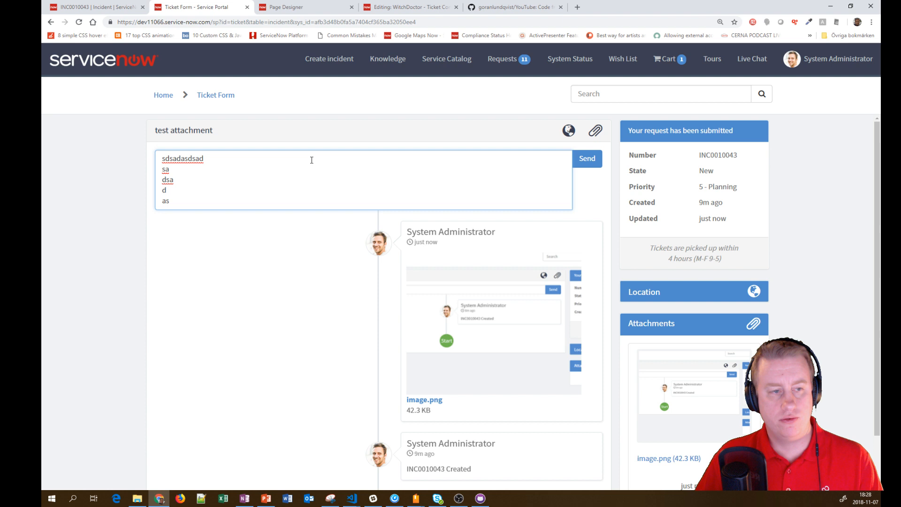
# Clear the test text from the message box, then reopen the GitHub YouTube repository.
pyautogui.click(586, 158)
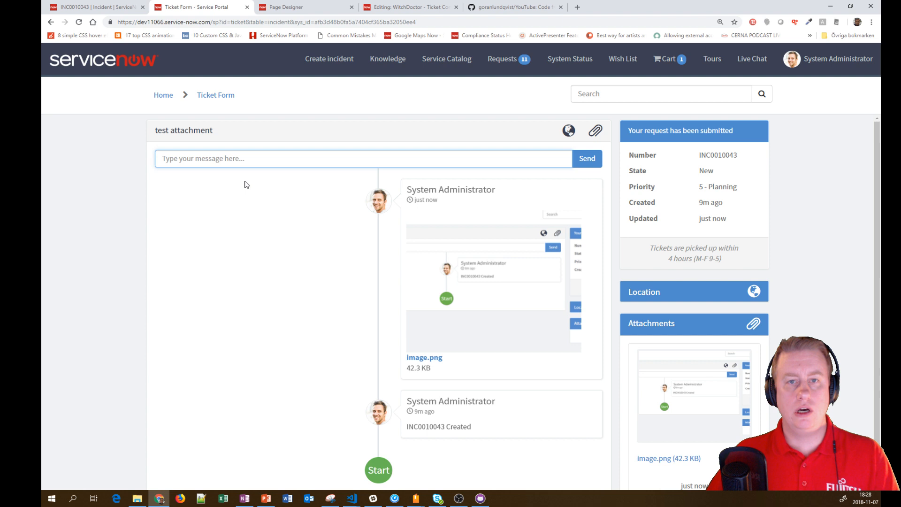
pyautogui.click(513, 7)
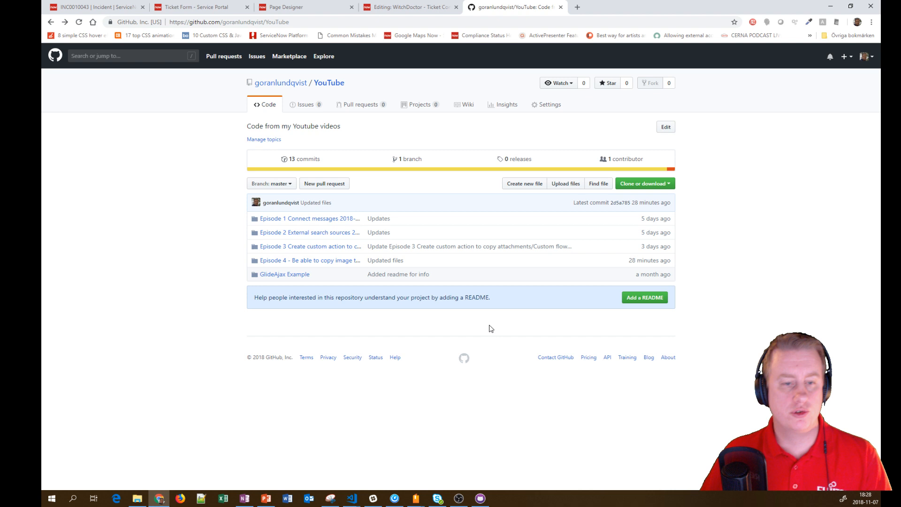
pyautogui.moveTo(363, 268)
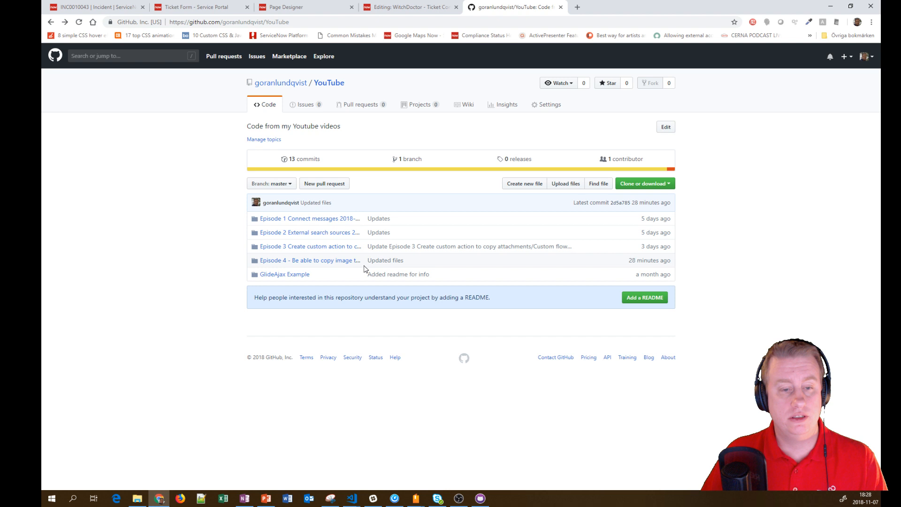